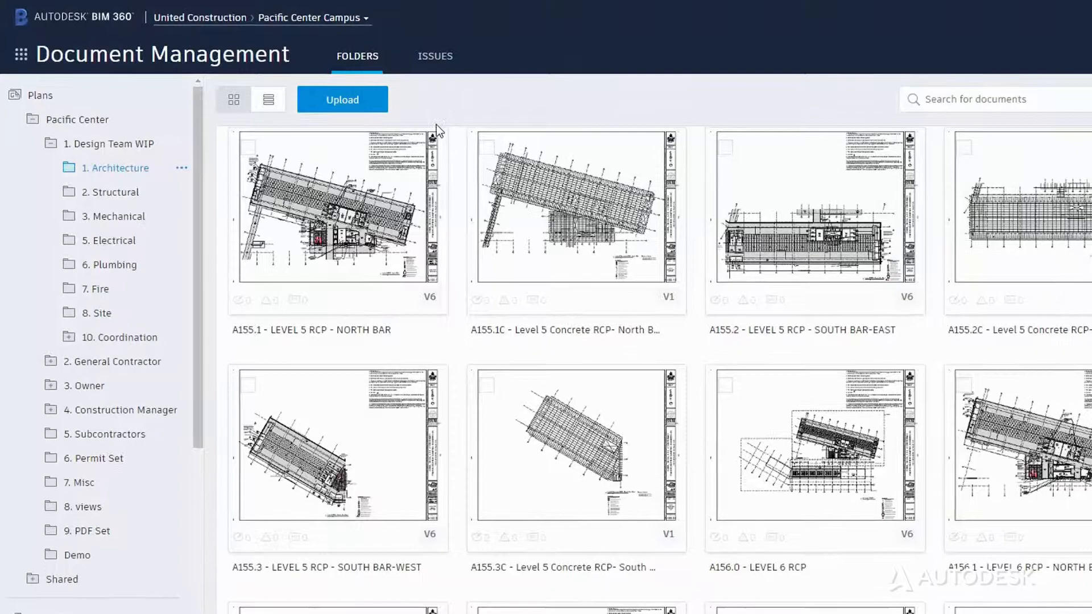
- Open the Pacific Center building's 3D model from the Architecture folder grid
double_click(336, 211)
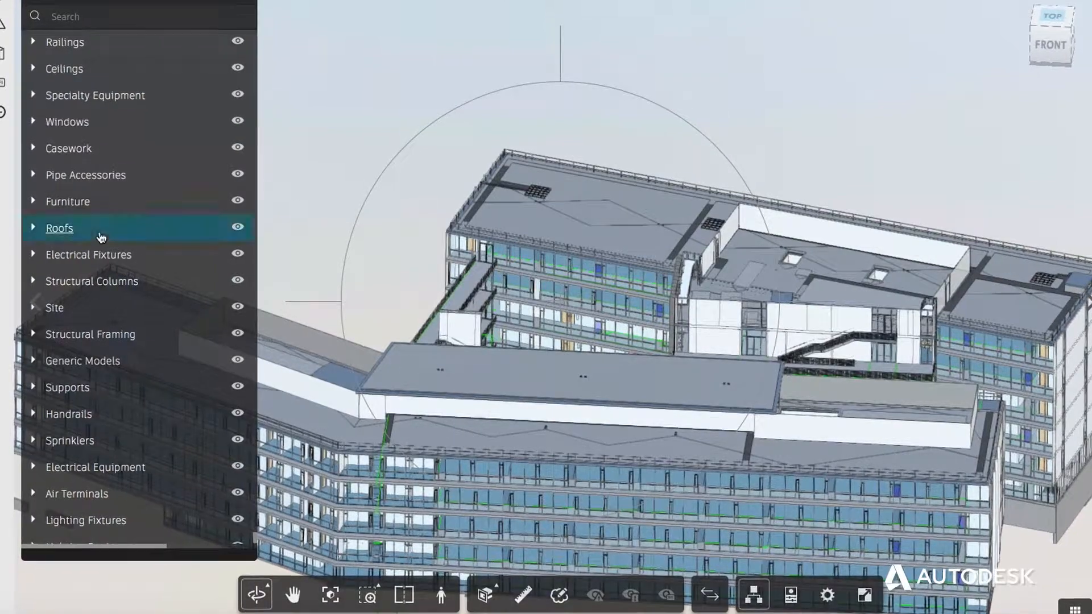
- Select the Roofs category, review issue #40's details, then return to the document list
left_click(60, 228)
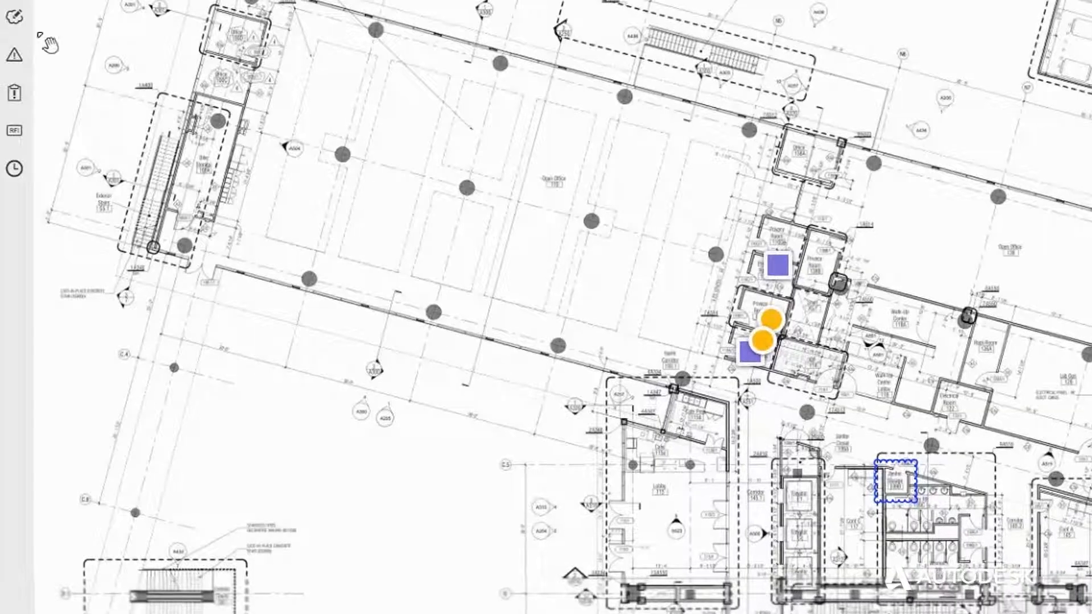
left_click(13, 16)
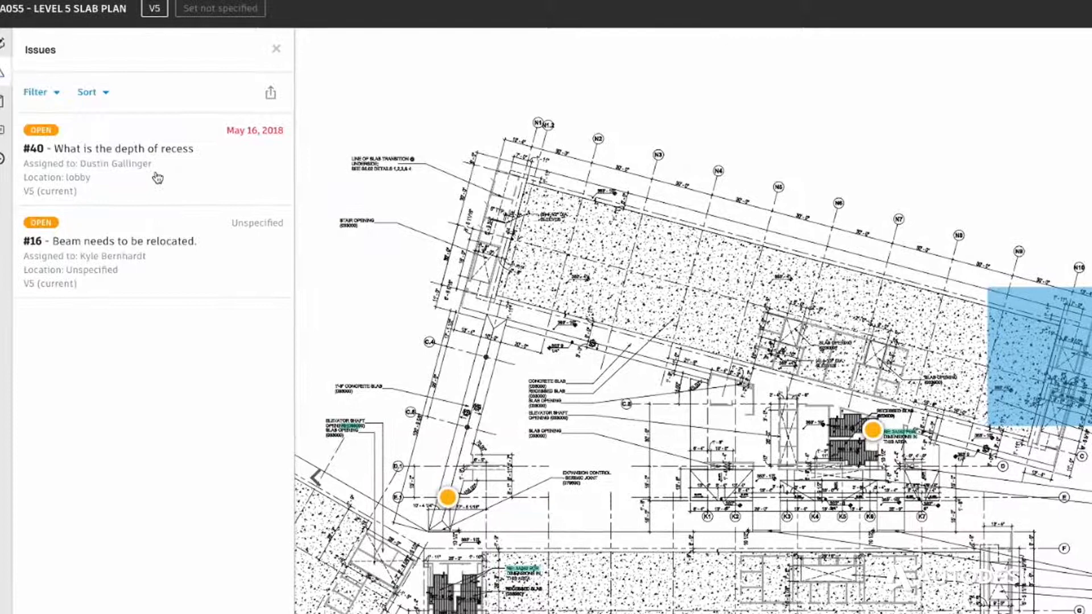
left_click(123, 148)
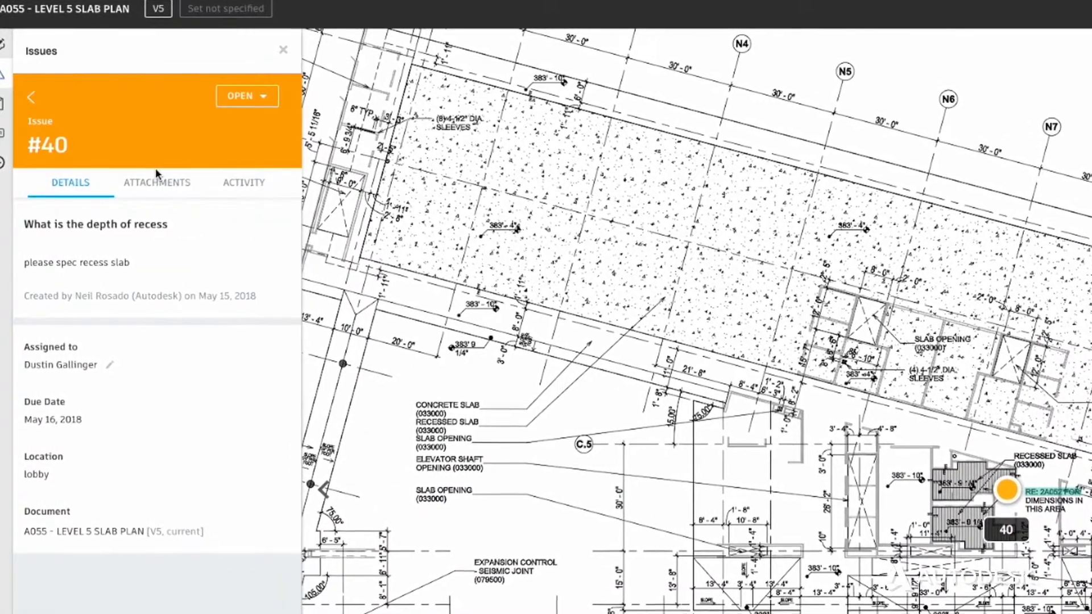
left_click(282, 49)
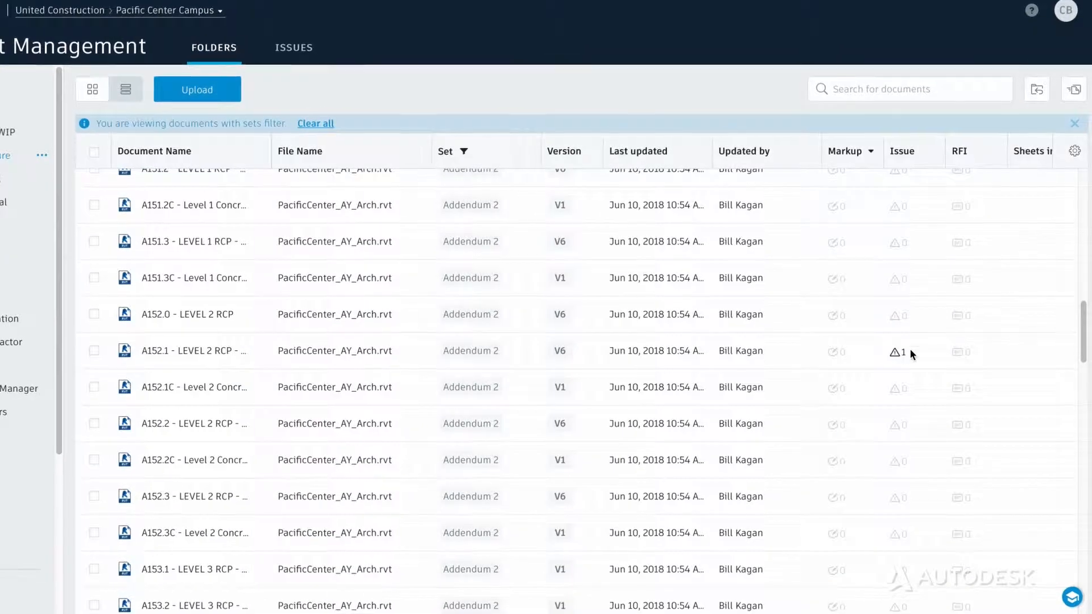